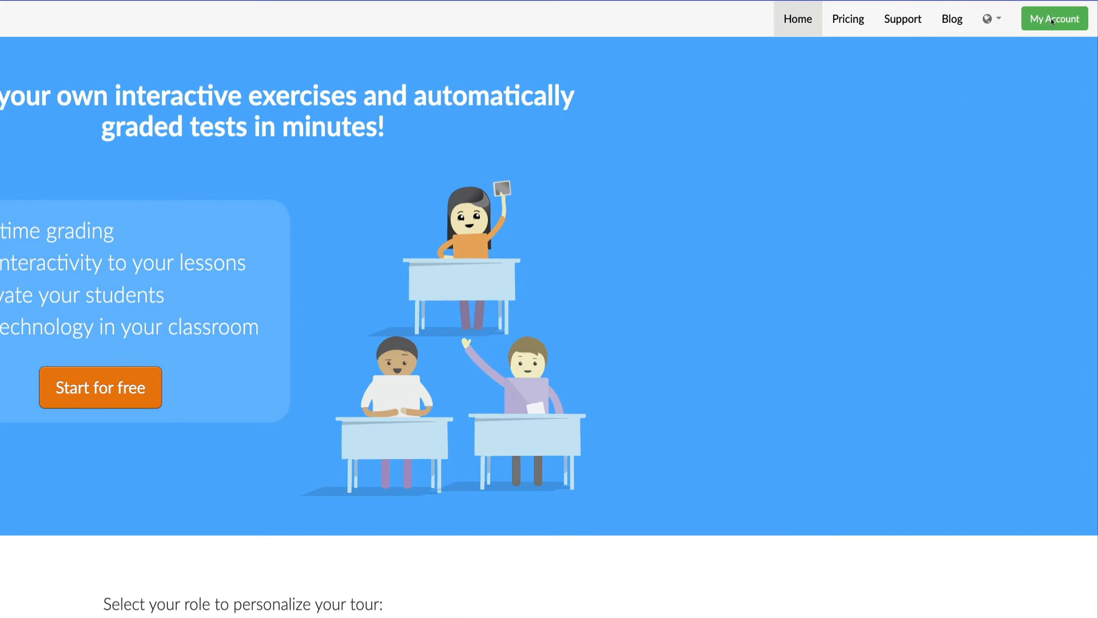
From My Account, create a new widget of type Quiz with no questions yet
left_click(1054, 19)
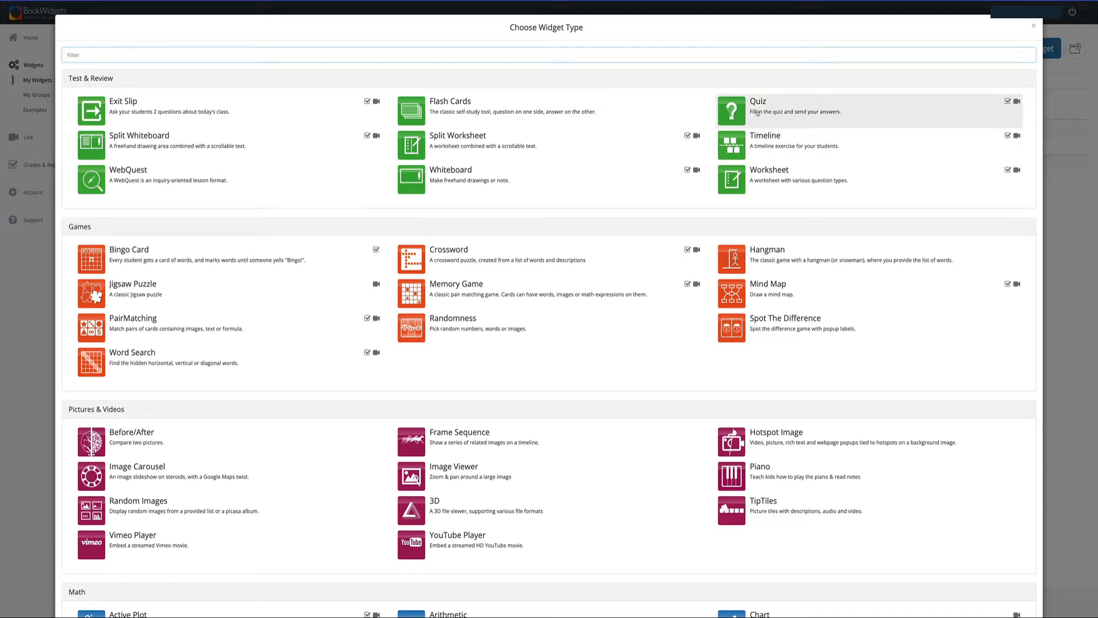
left_click(731, 111)
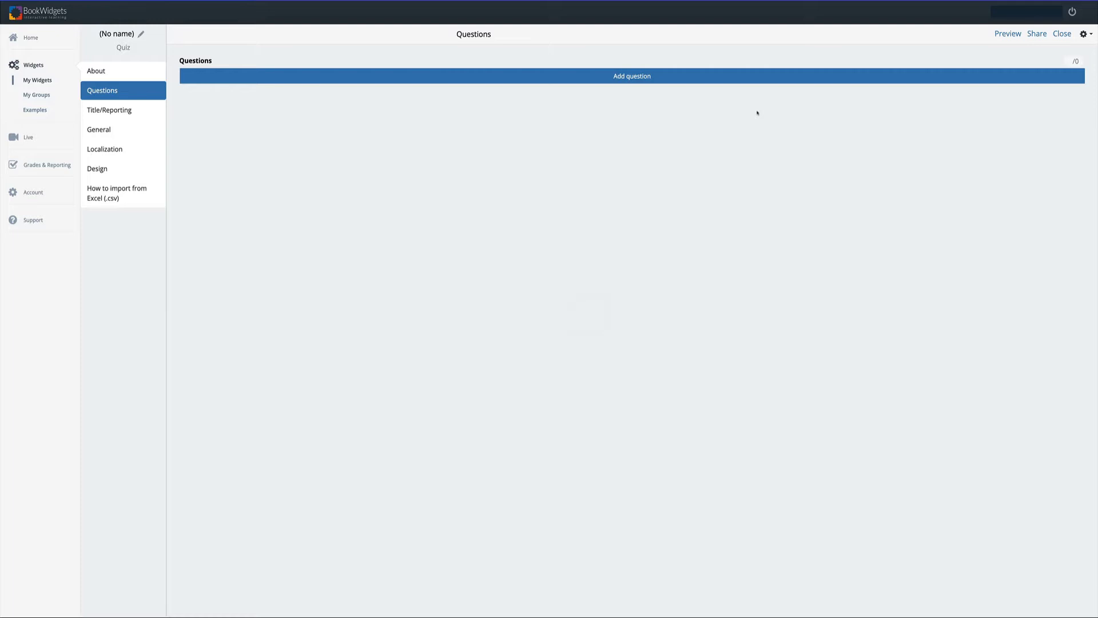
mouse_move(631, 81)
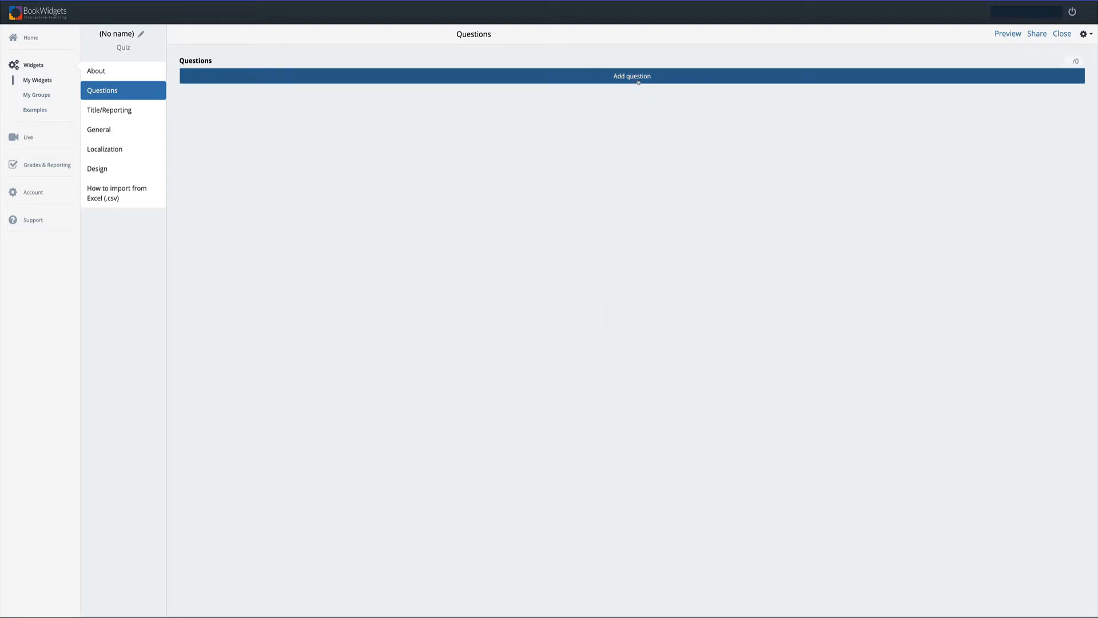
Add a first question, filtering on 'rub' to pick the Rubric type with its default scale
left_click(632, 75)
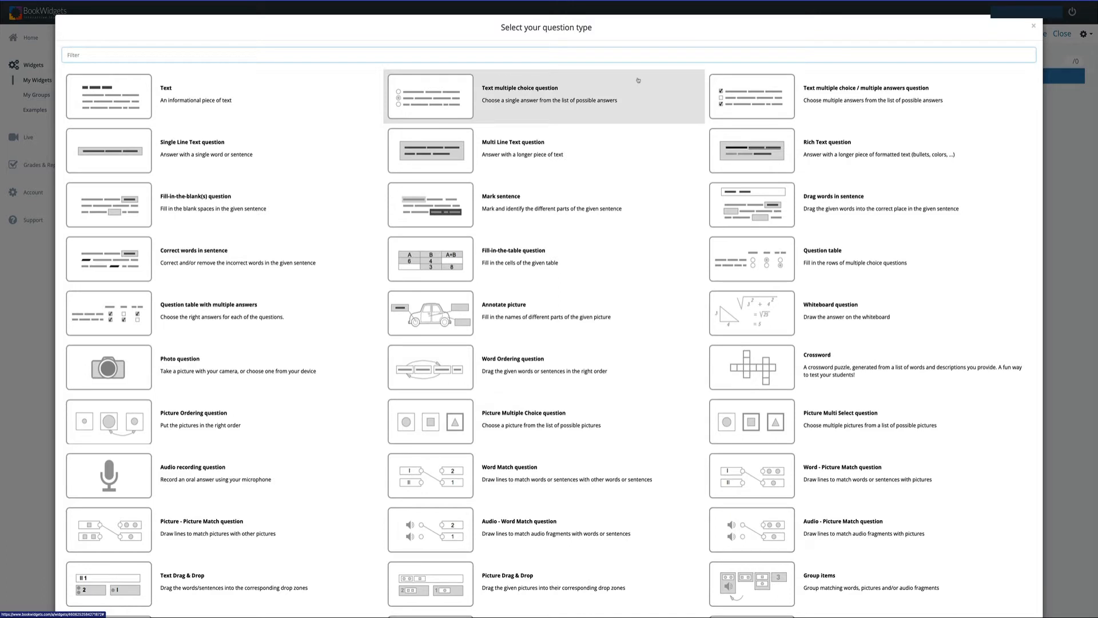
mouse_move(628, 74)
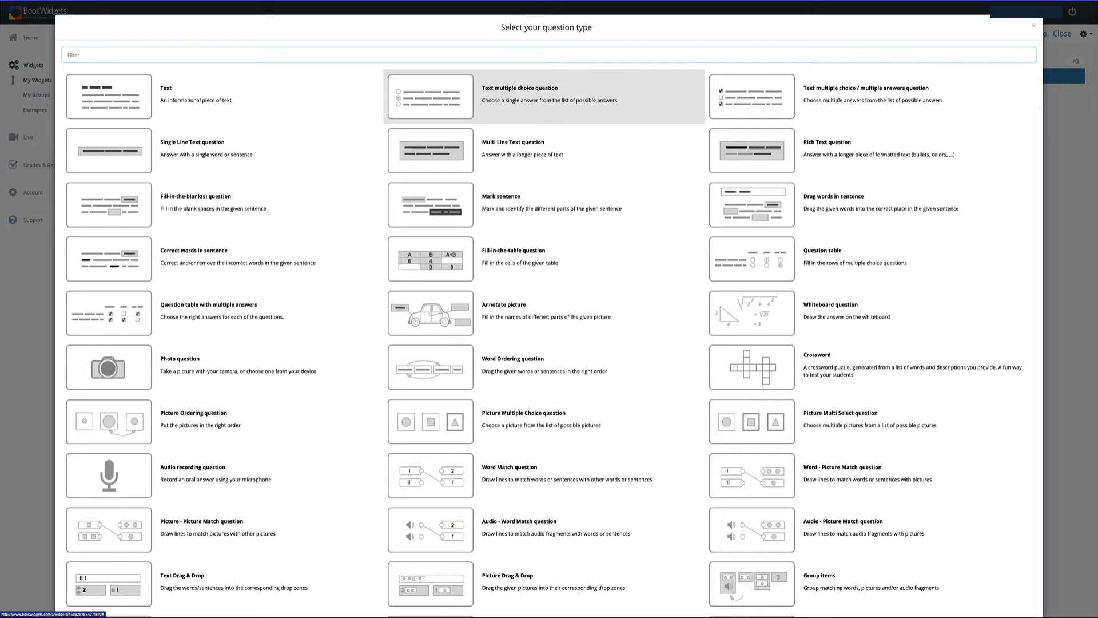
type("rub")
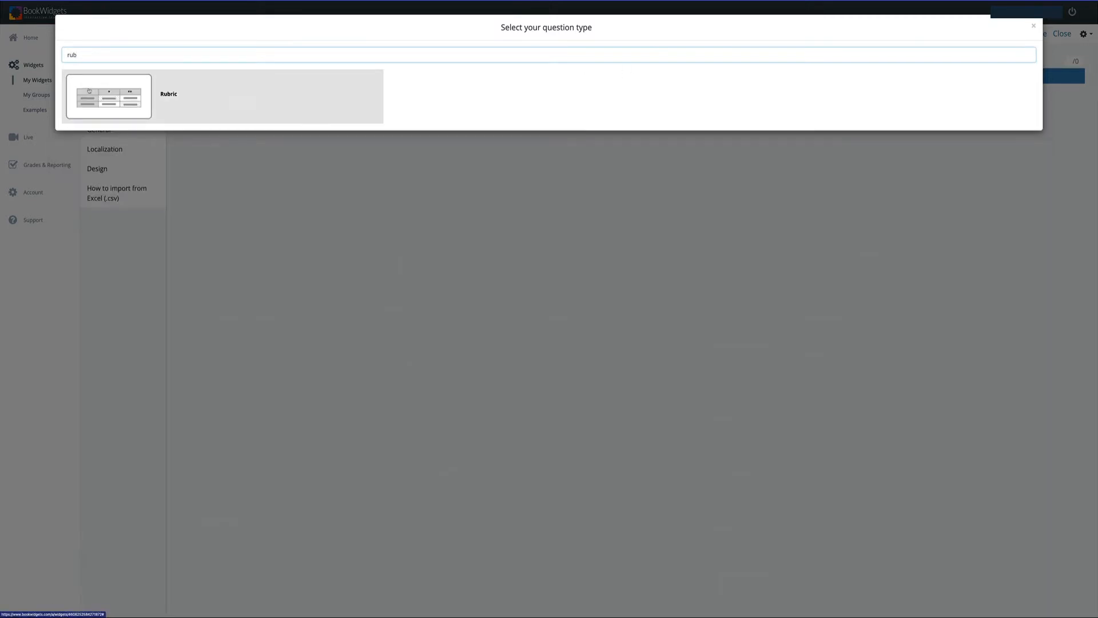
left_click(109, 96)
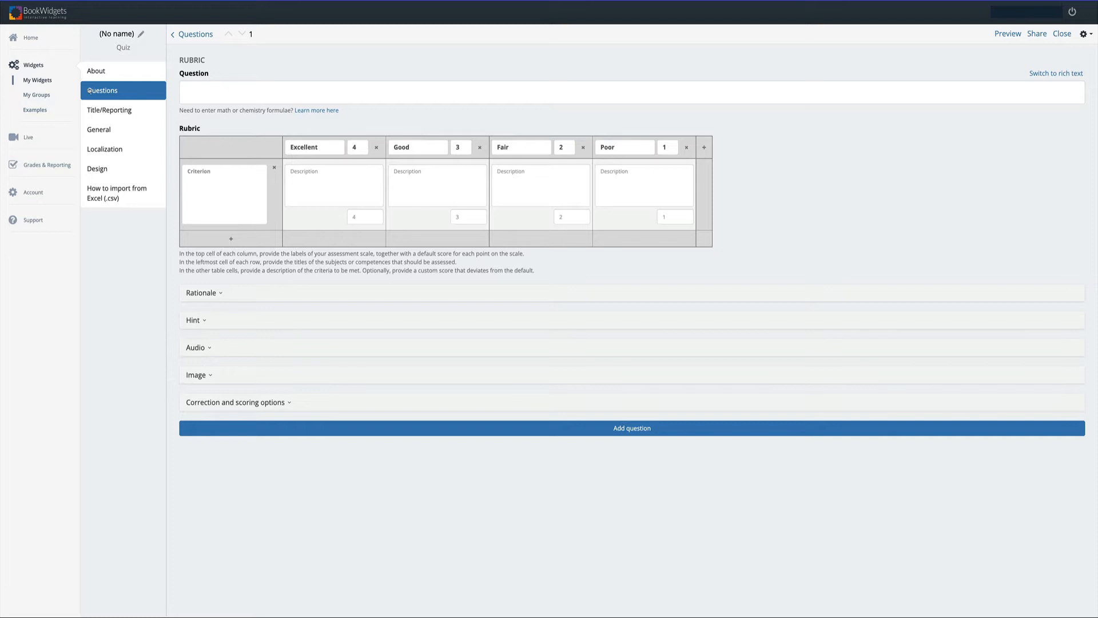
Write 'Discuss your favorite ice cream flavor...' and describe Length of Assignment for all four levels down to Poor
type("Discuss your favorite ice cream")
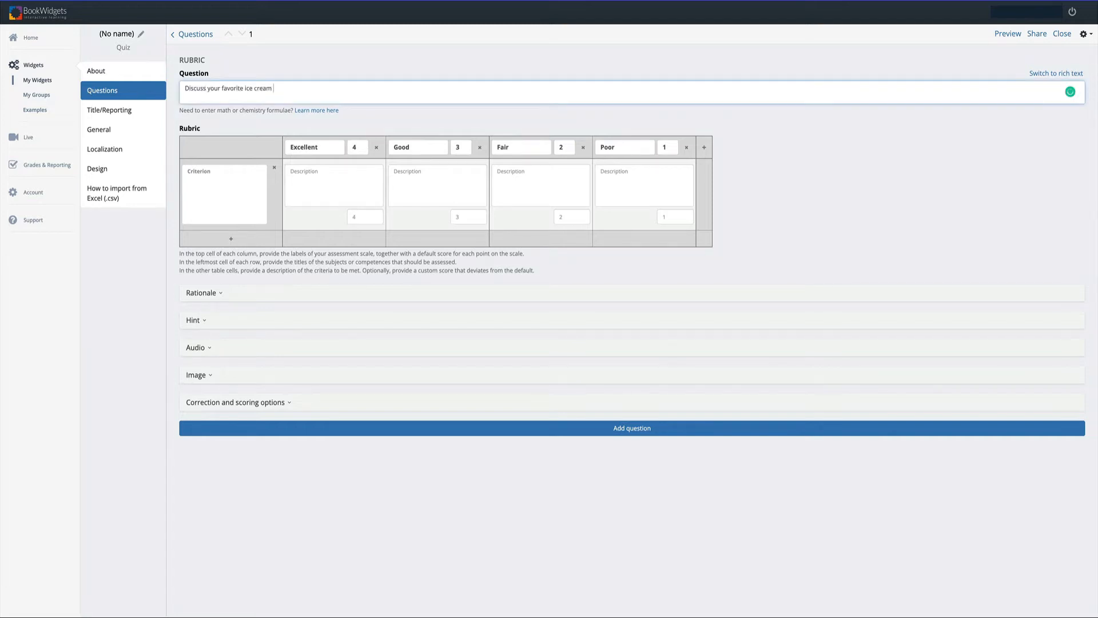
type("flavor and share with us three reasons why this is your favorite")
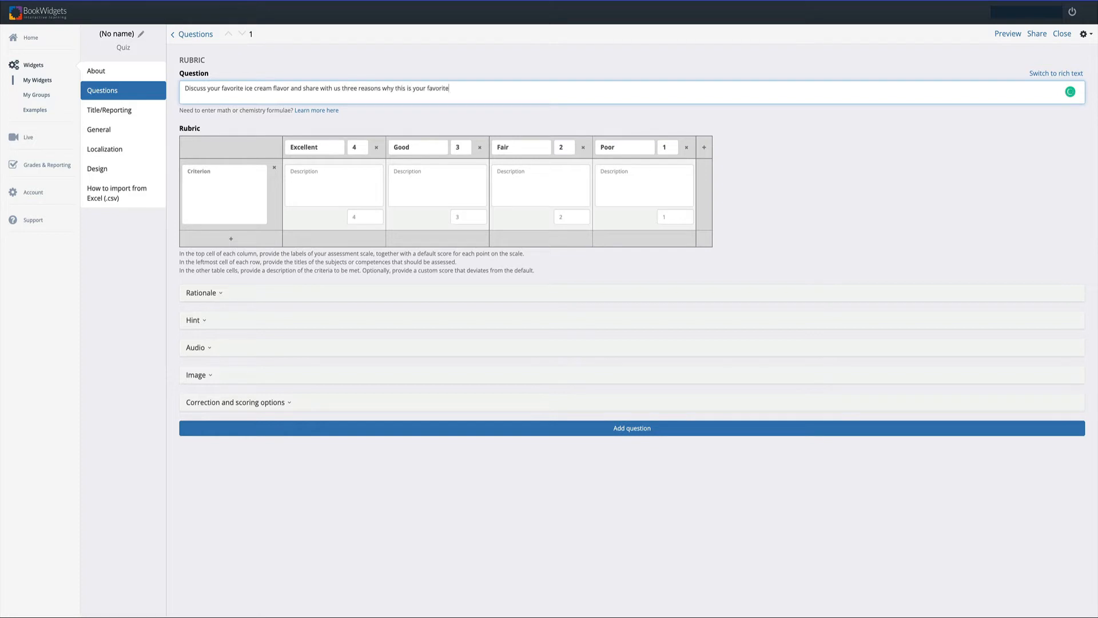
type("flavor.")
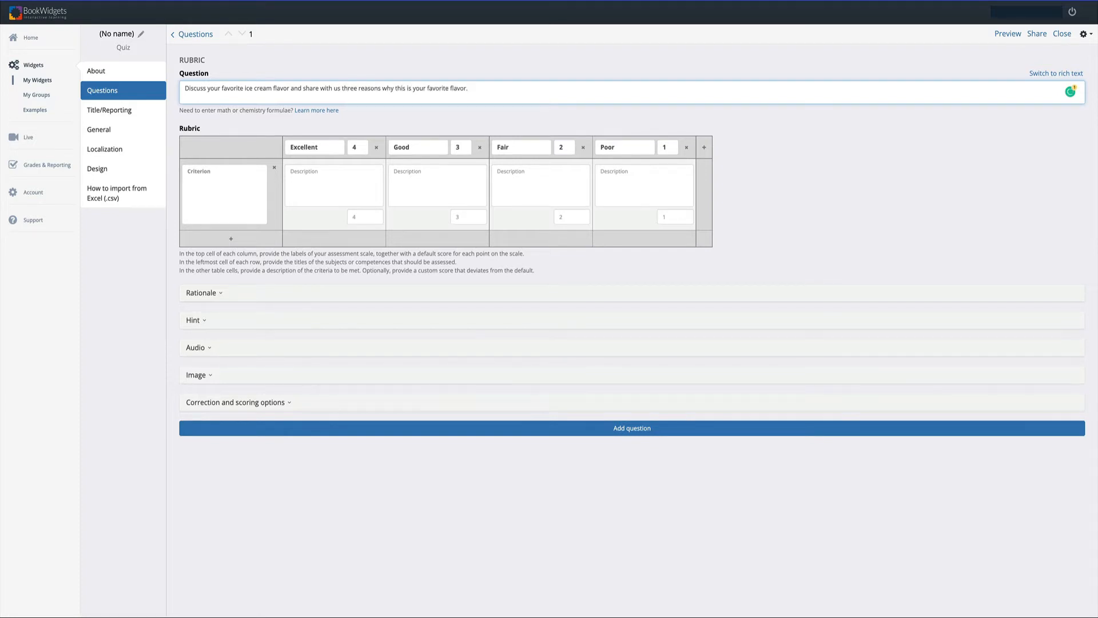
left_click(223, 178)
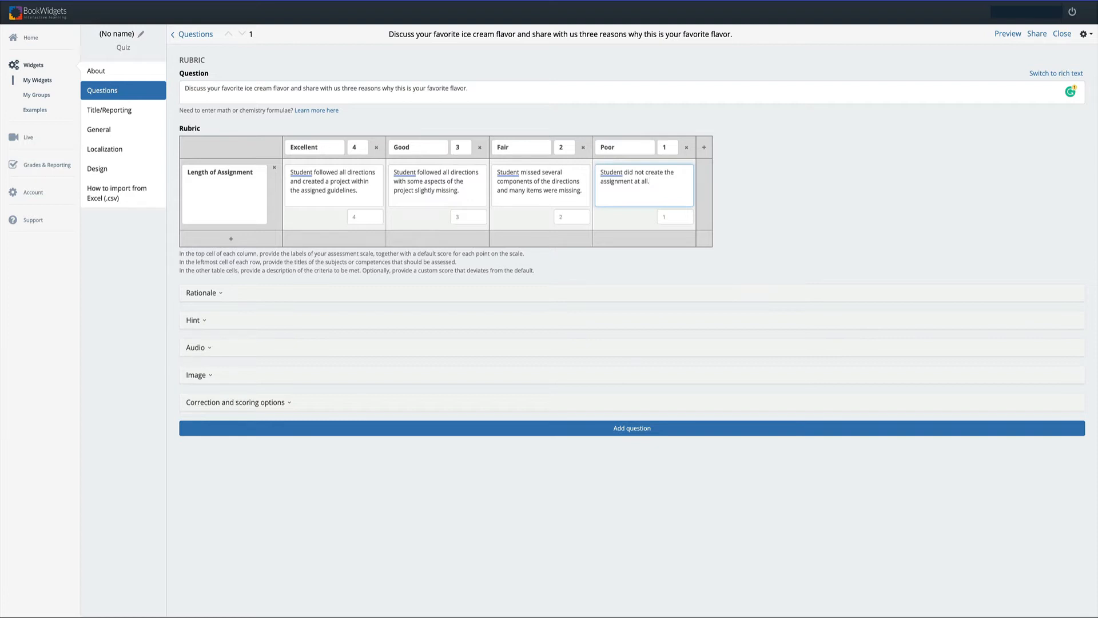
left_click(624, 147)
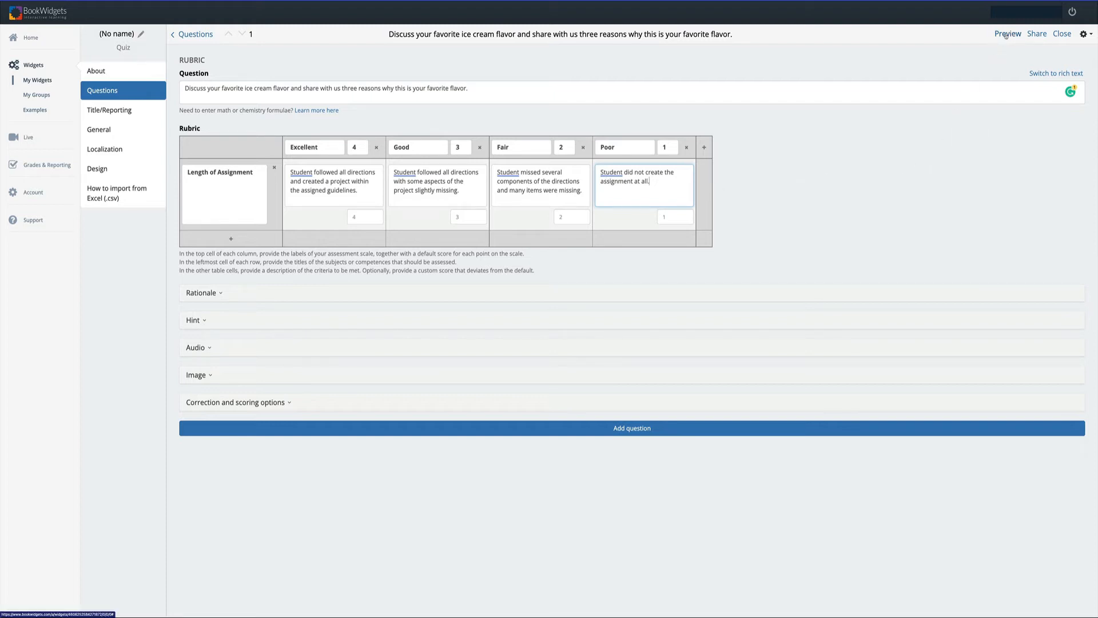
Preview the quiz as a student and rate Length of Assignment as Excellent
left_click(1007, 33)
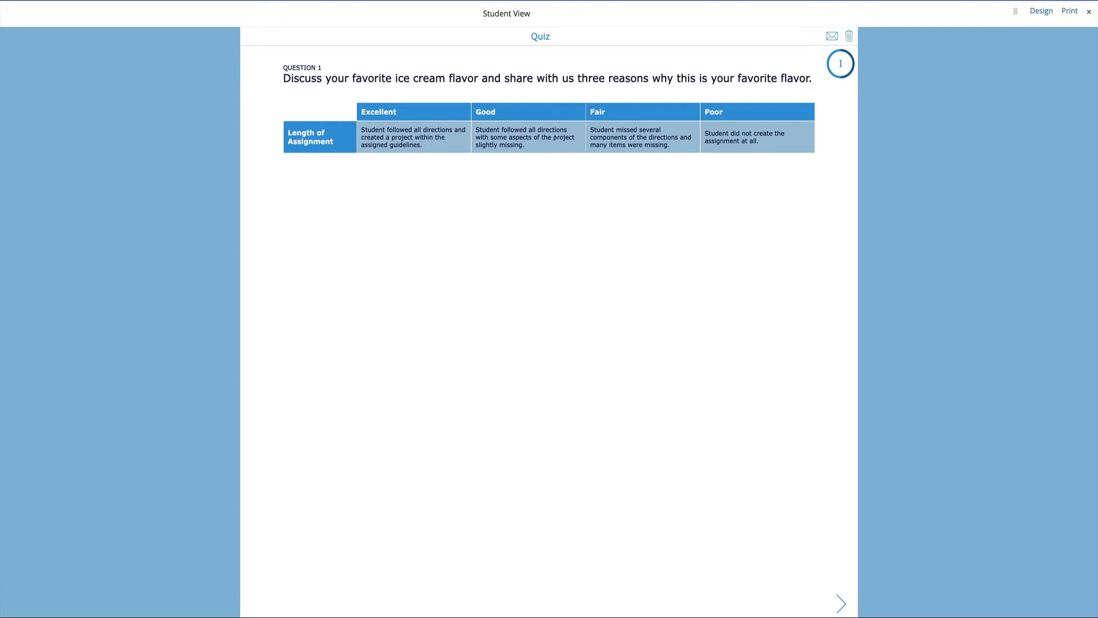
left_click(641, 138)
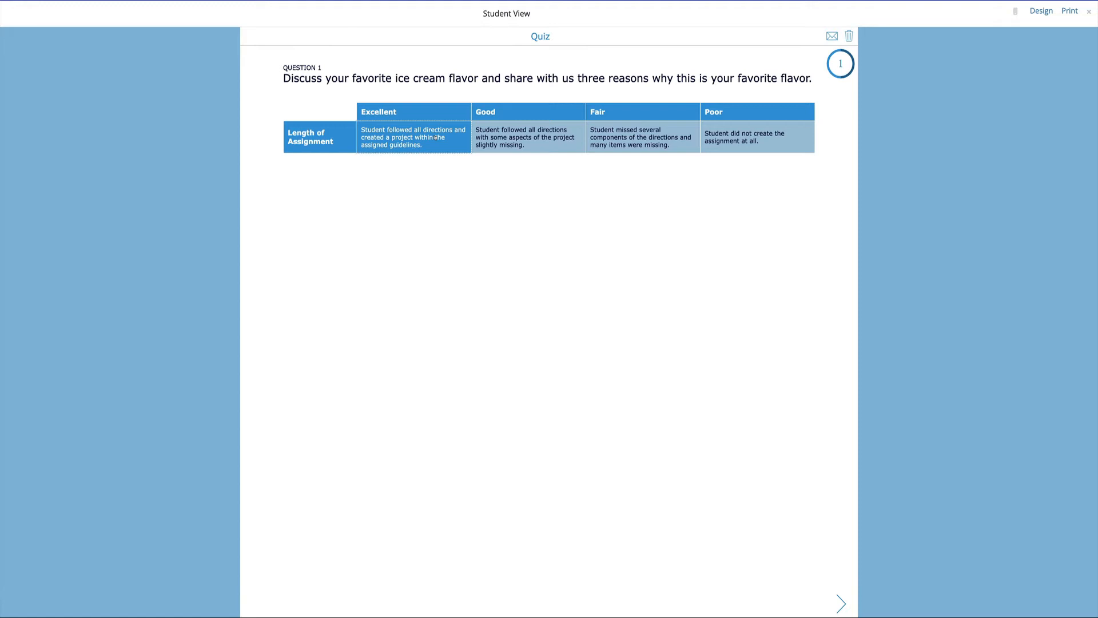
mouse_move(831, 158)
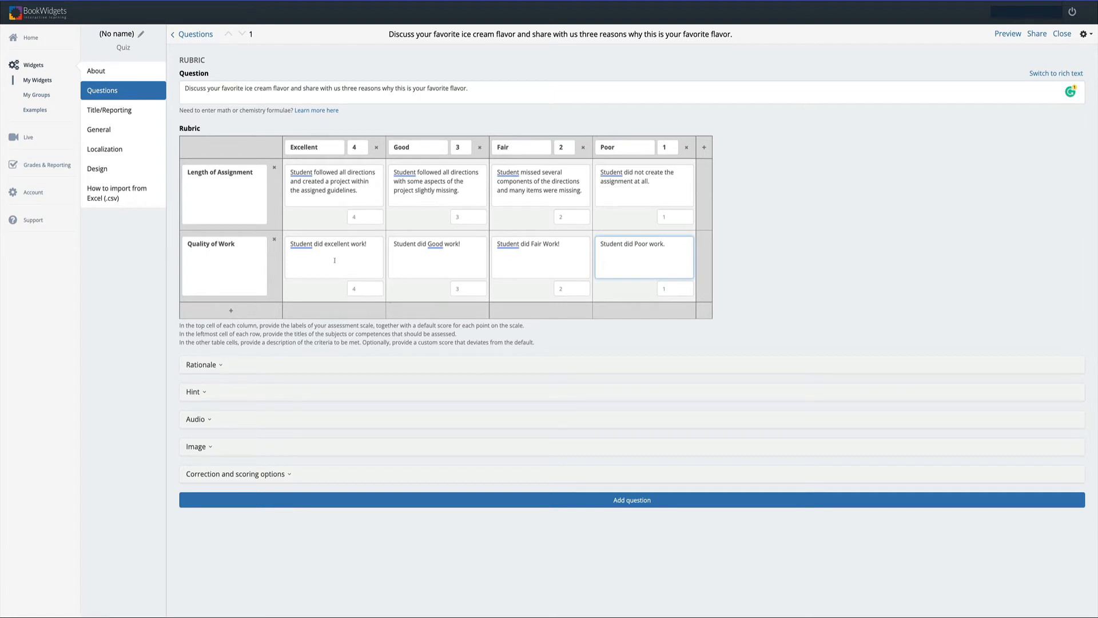
Score the Excellent level of Quality of Work 10 and expand the Rationale section
left_click(364, 288)
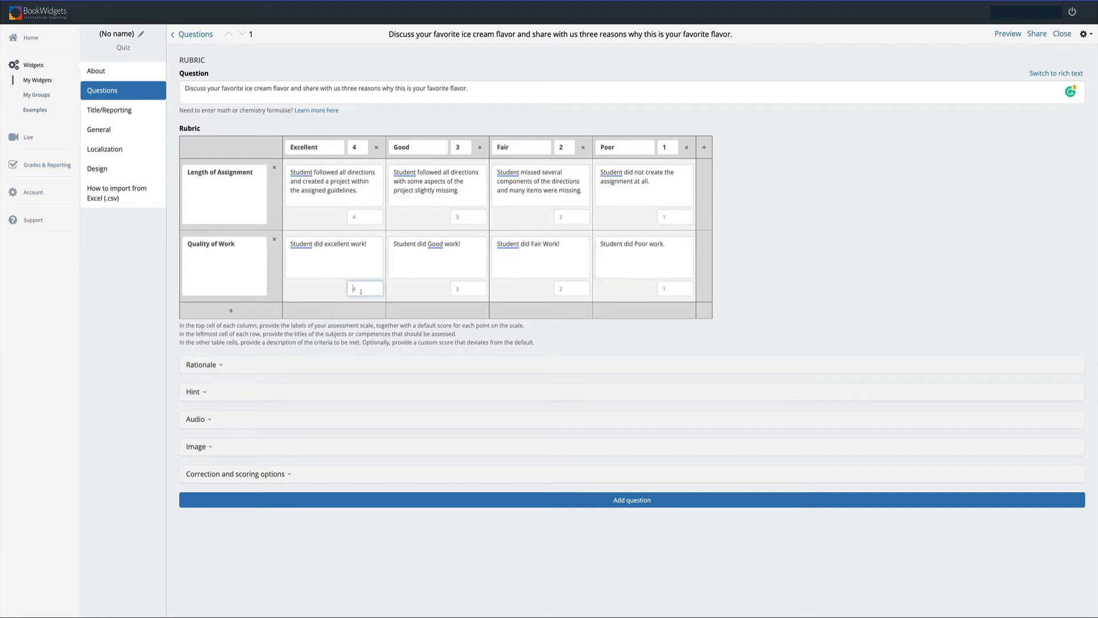
type("10")
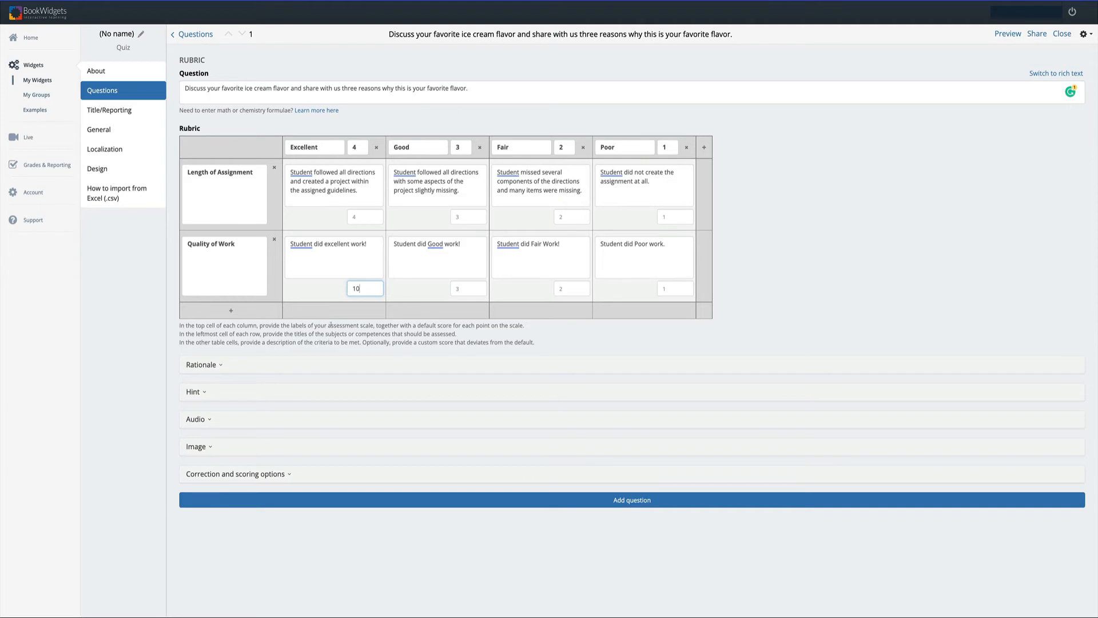
left_click(203, 365)
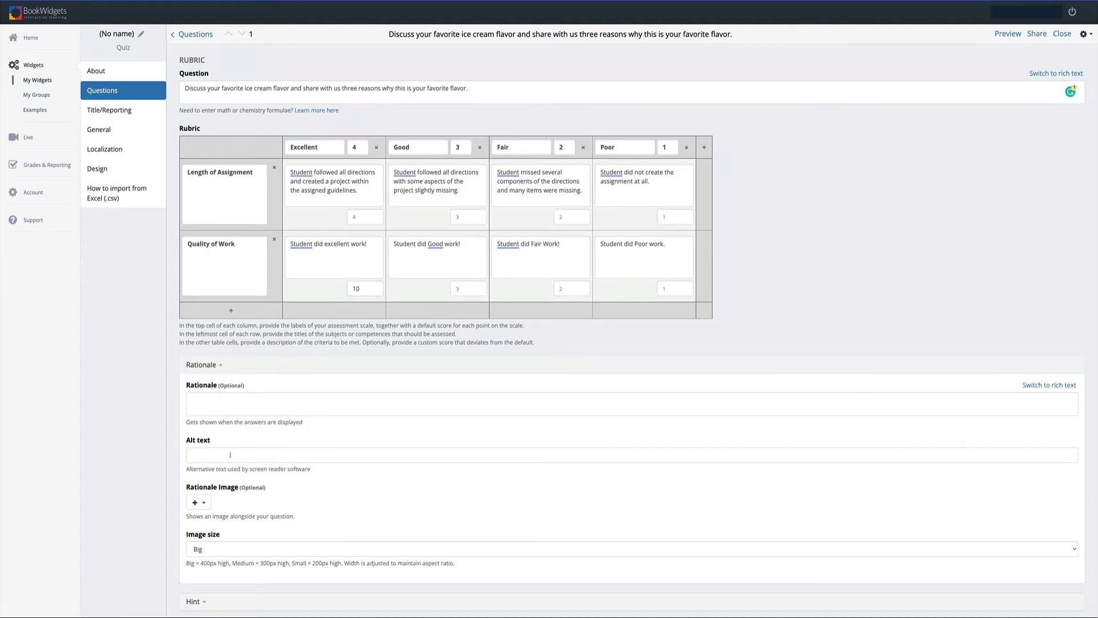
Collapse Rationale, then expand and collapse the Hint, Audio and Image sections without changes
left_click(204, 363)
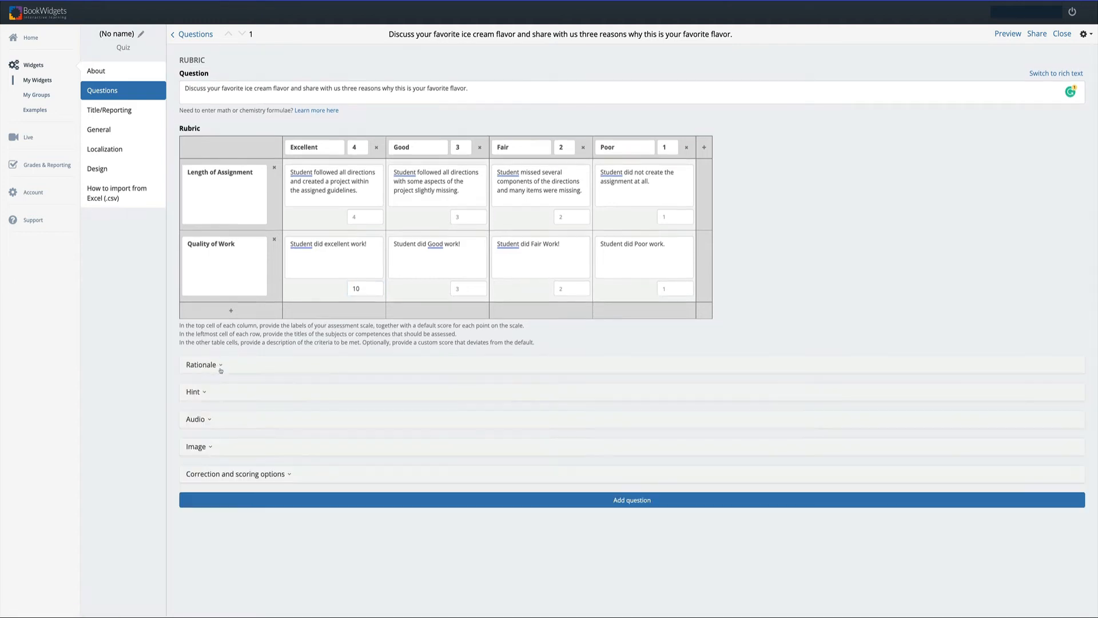
left_click(194, 391)
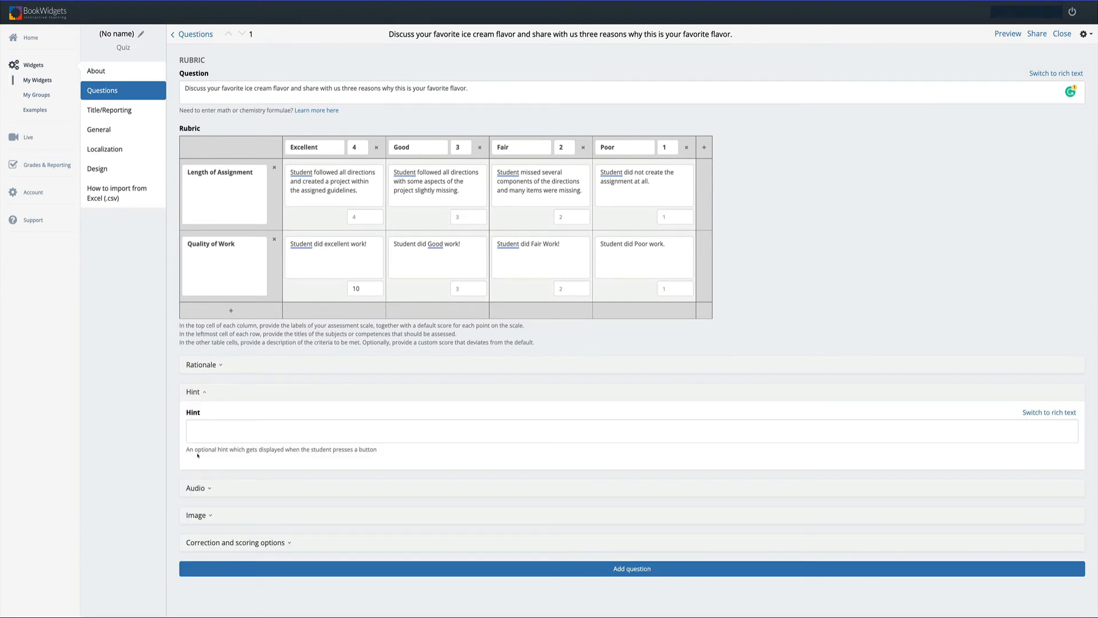
mouse_move(310, 455)
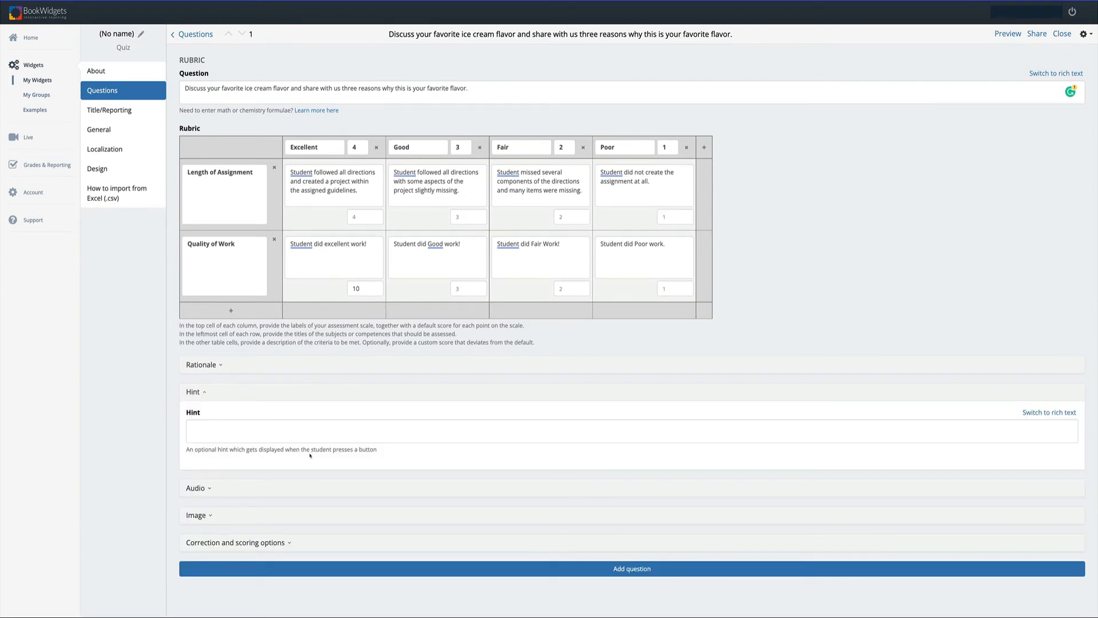
left_click(193, 391)
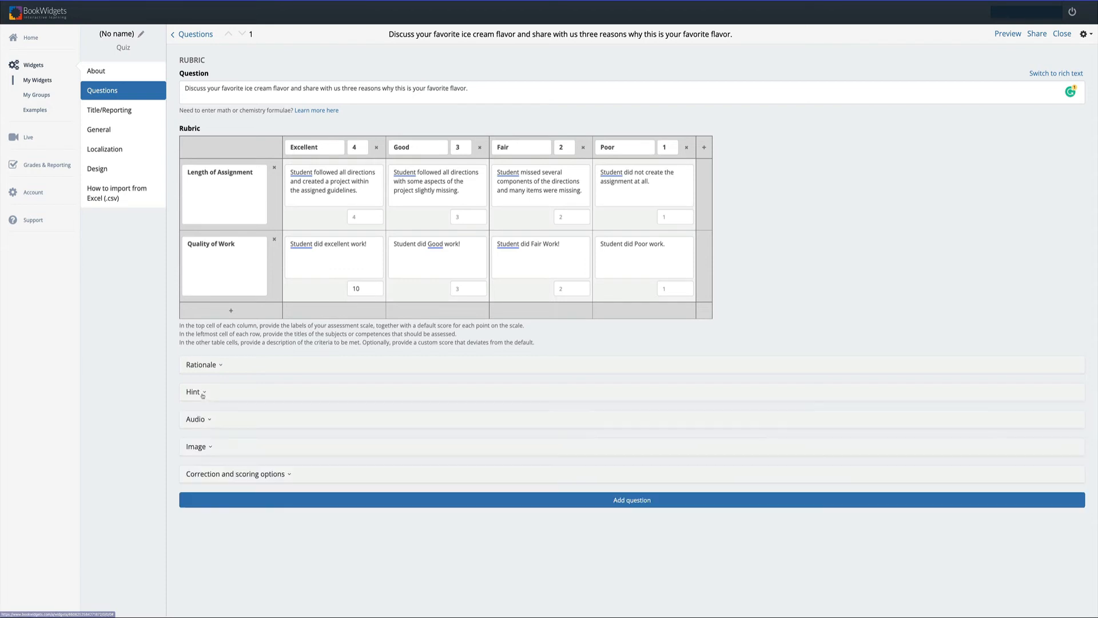
left_click(196, 419)
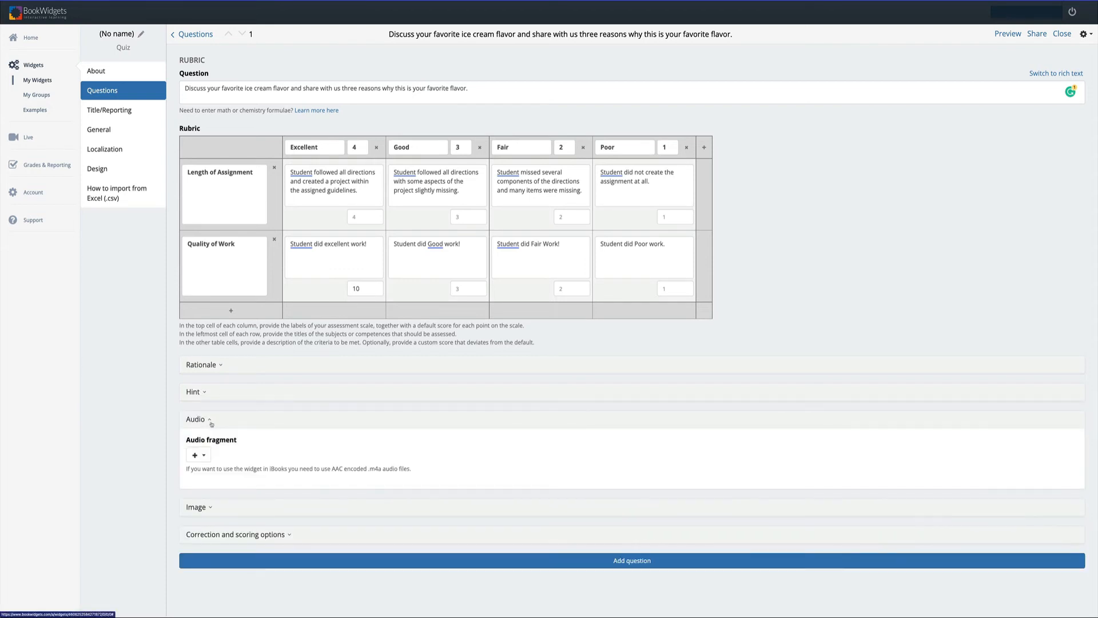
left_click(196, 507)
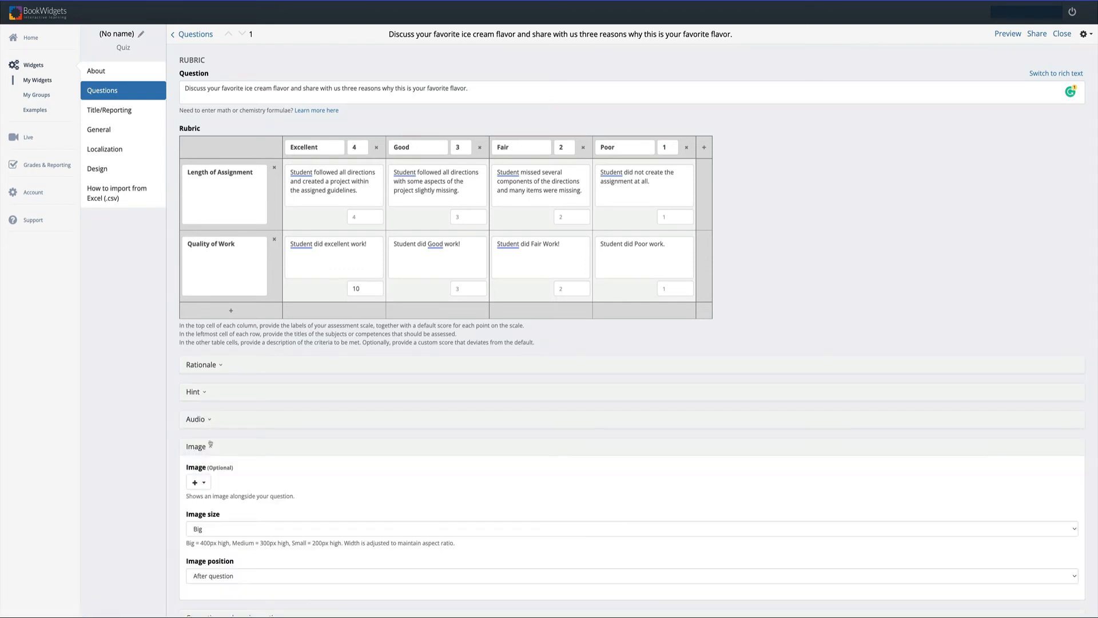
left_click(198, 446)
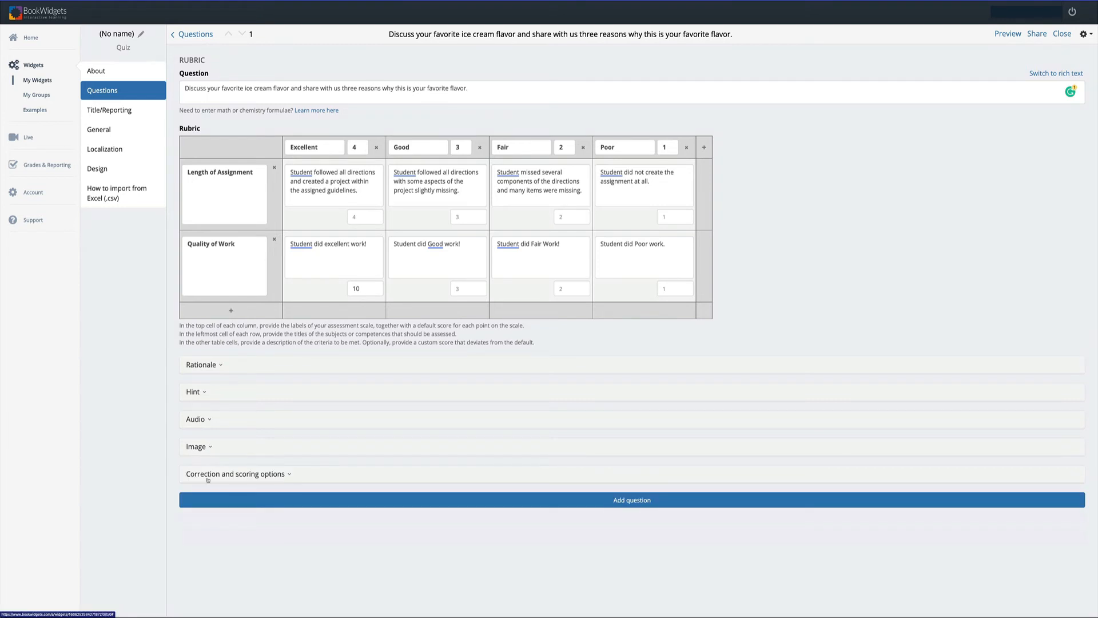
mouse_move(835, 217)
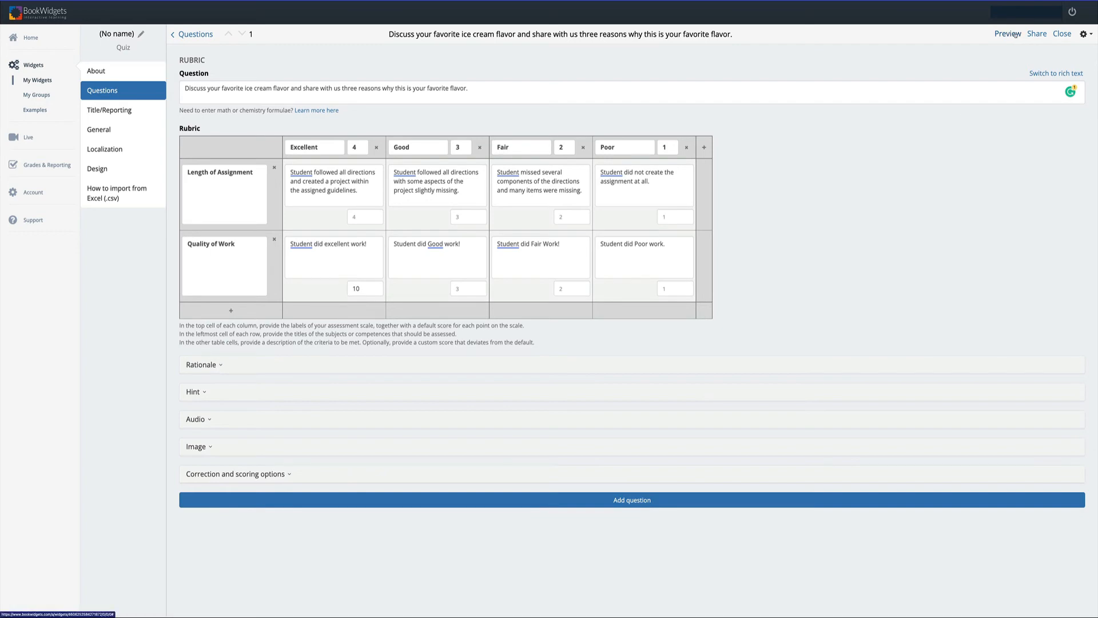
Preview the quiz showing both Length of Assignment and Quality of Work rows
left_click(1007, 34)
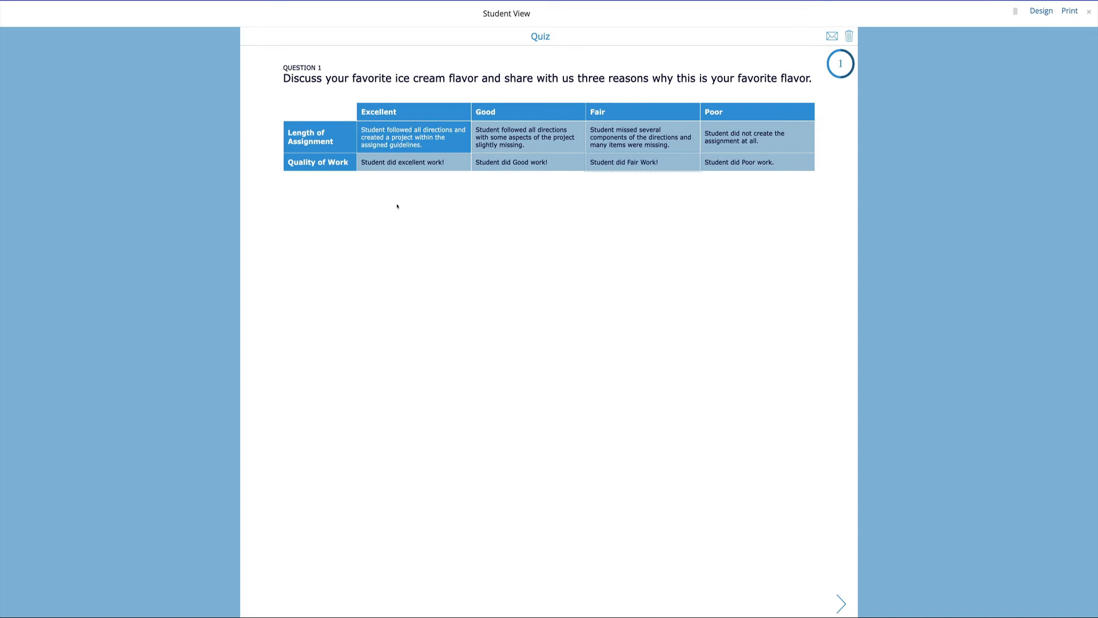
mouse_move(308, 162)
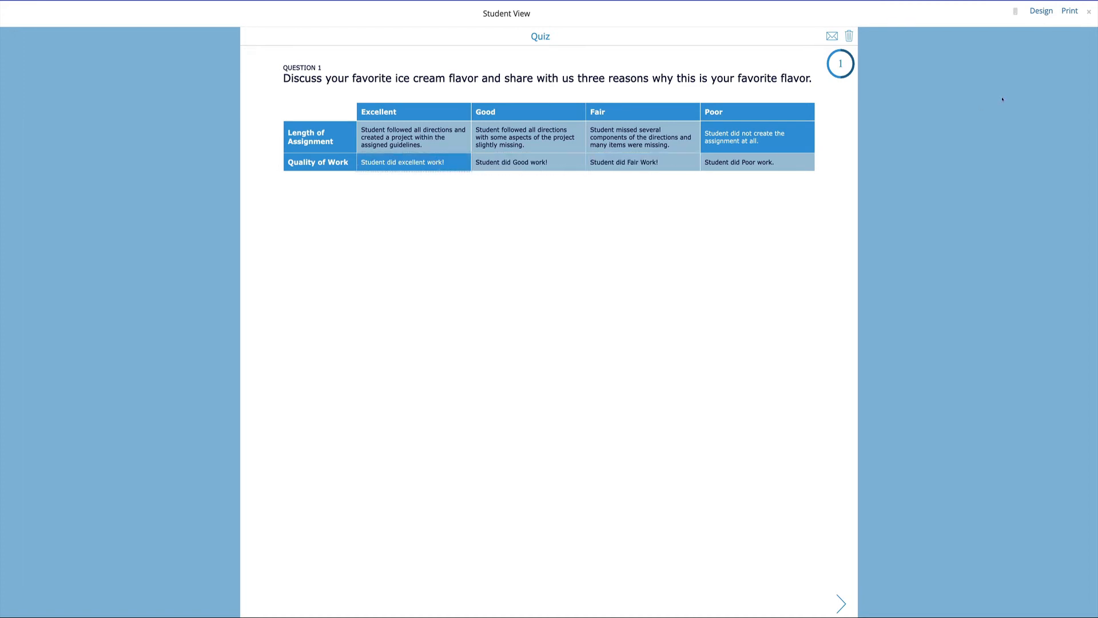
In Design, set the Dark Background template, Tahoma font and dark orange colour
left_click(1040, 10)
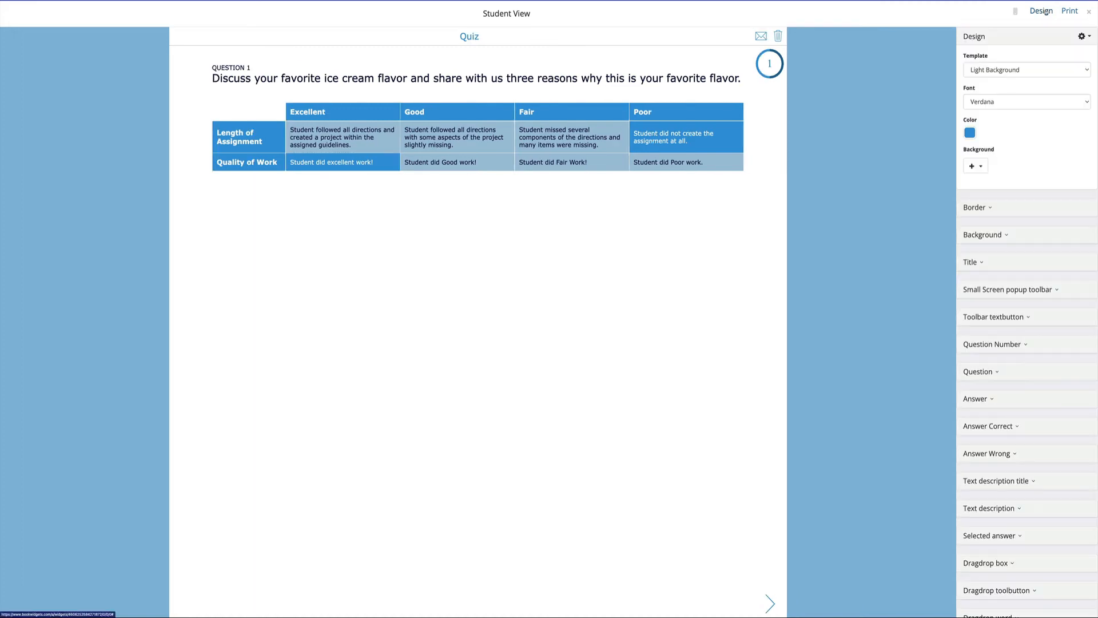
left_click(1025, 70)
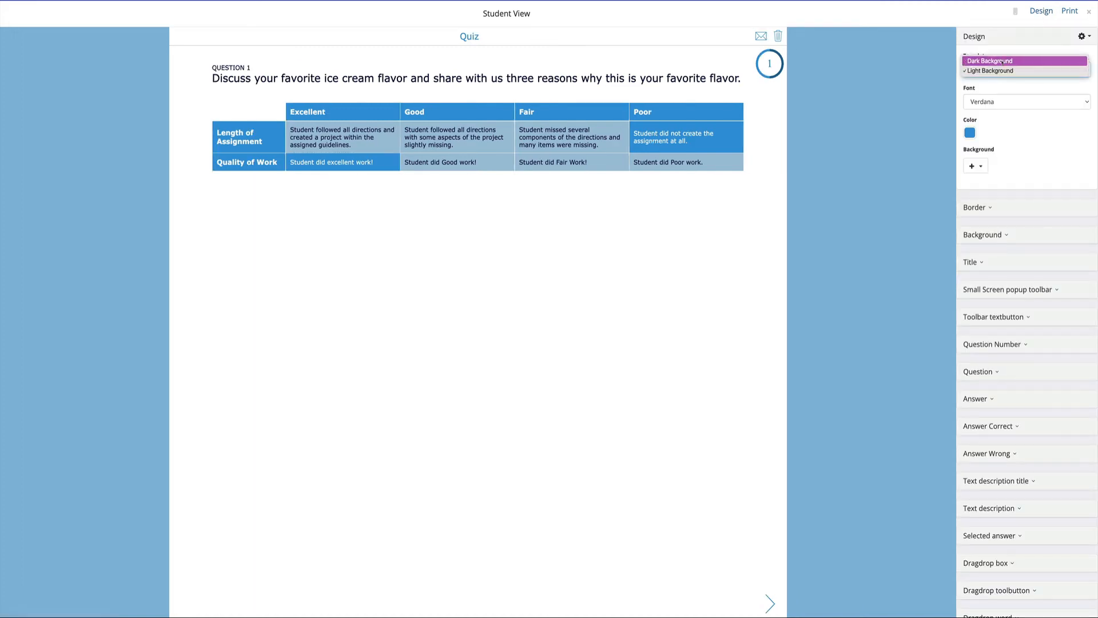
left_click(989, 61)
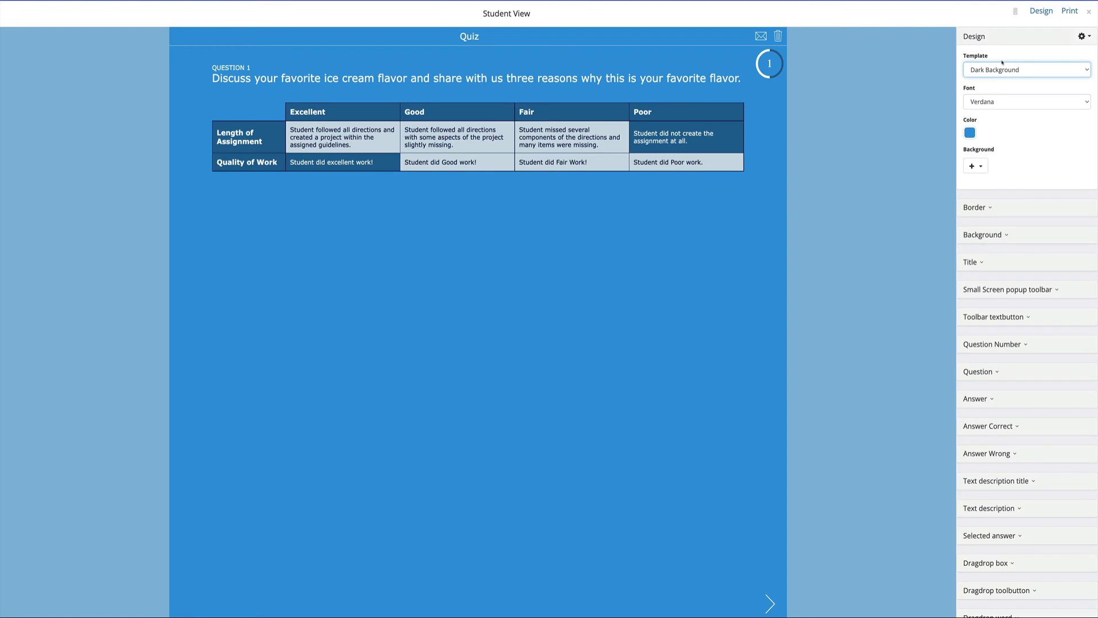
left_click(1025, 102)
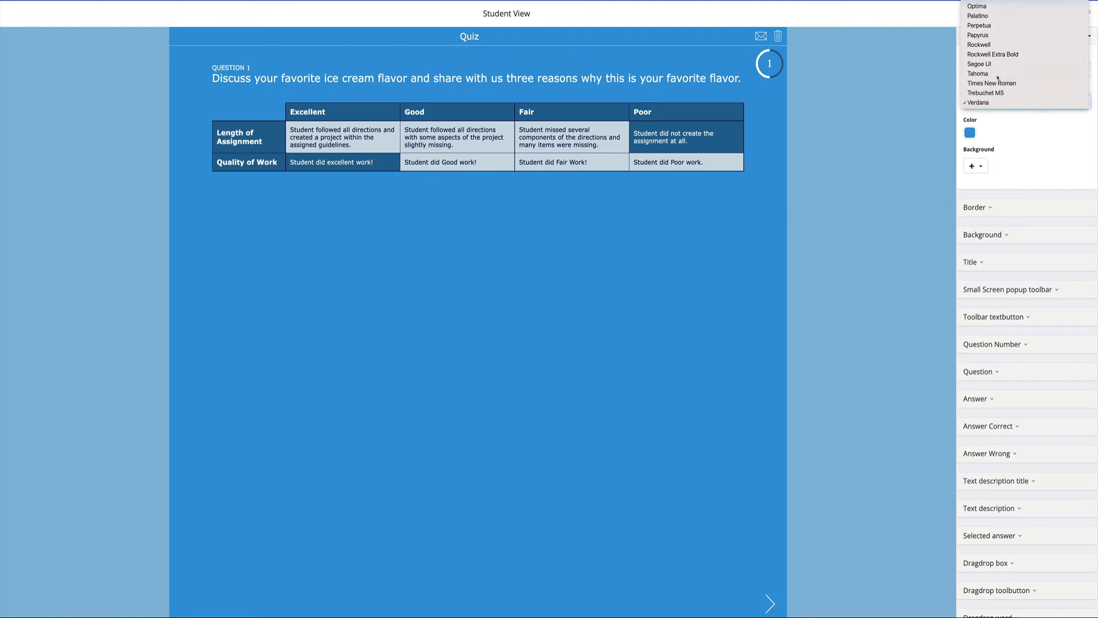
left_click(977, 73)
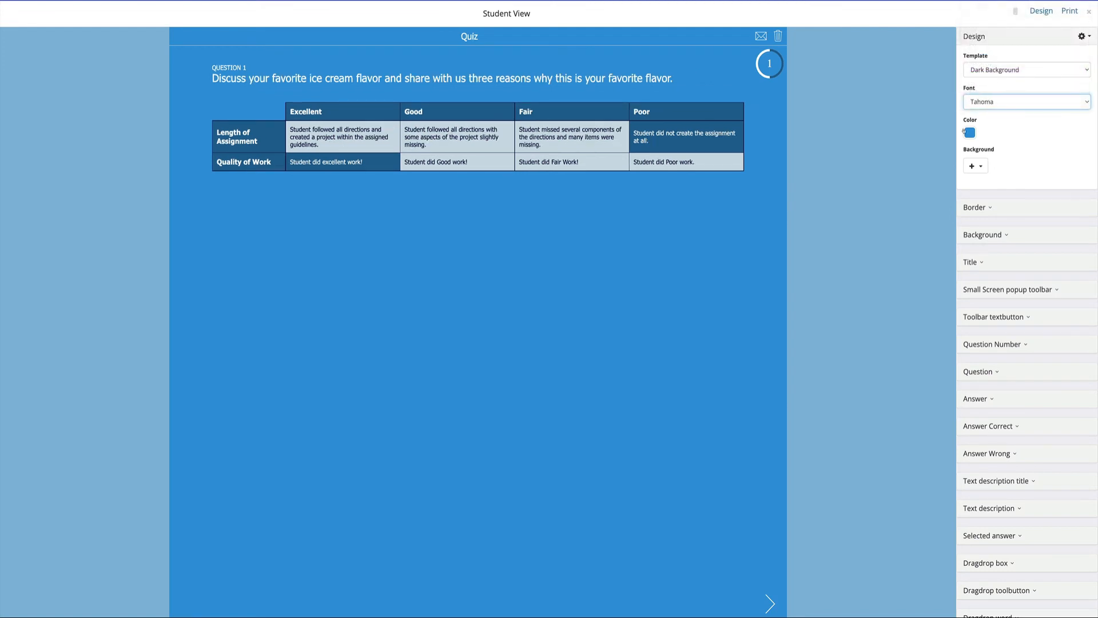
left_click(969, 133)
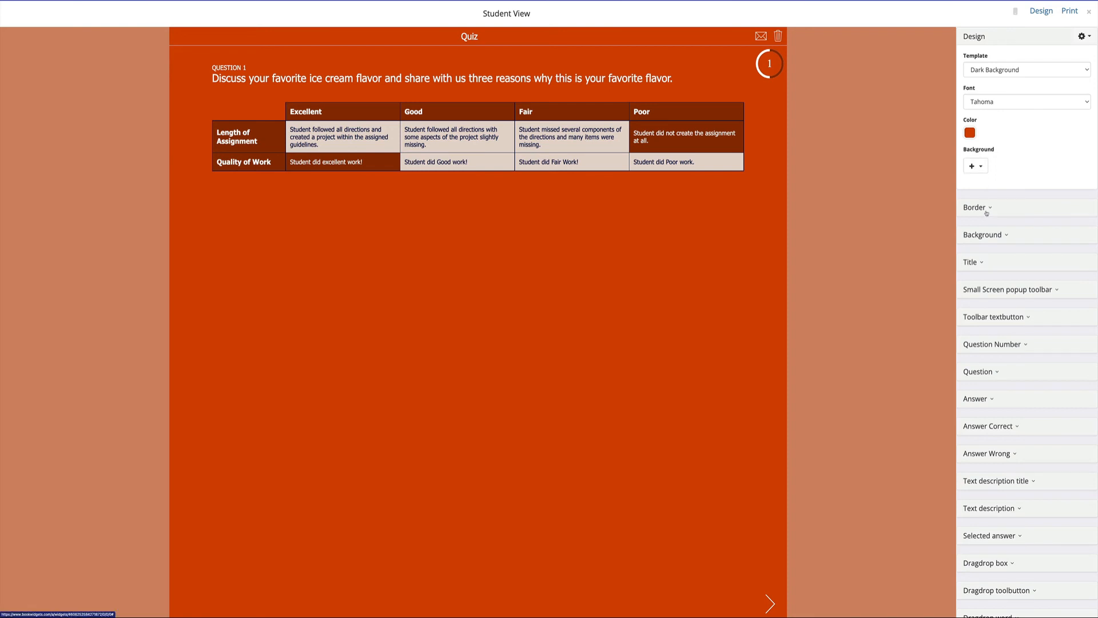
mouse_move(991, 290)
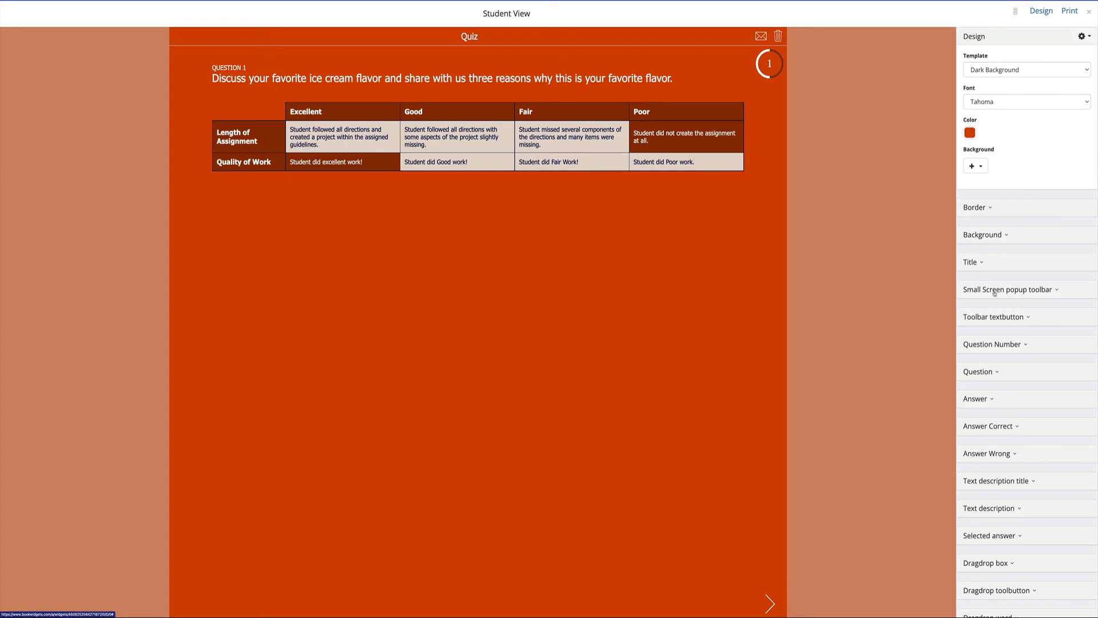
mouse_move(770, 604)
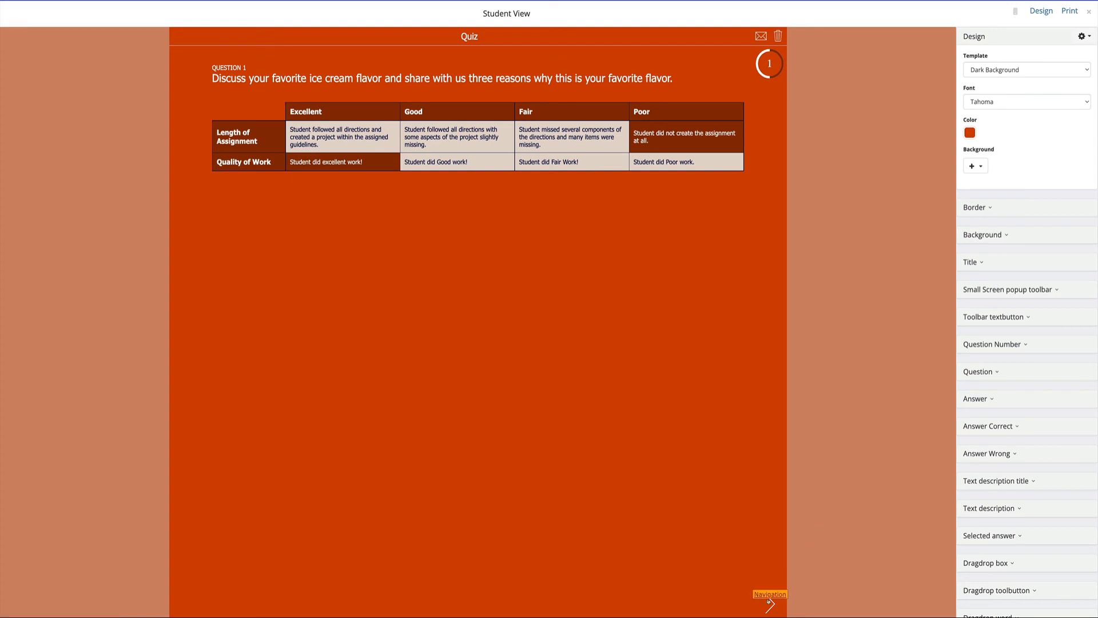
Advance the student preview to the quiz's submit page
left_click(769, 604)
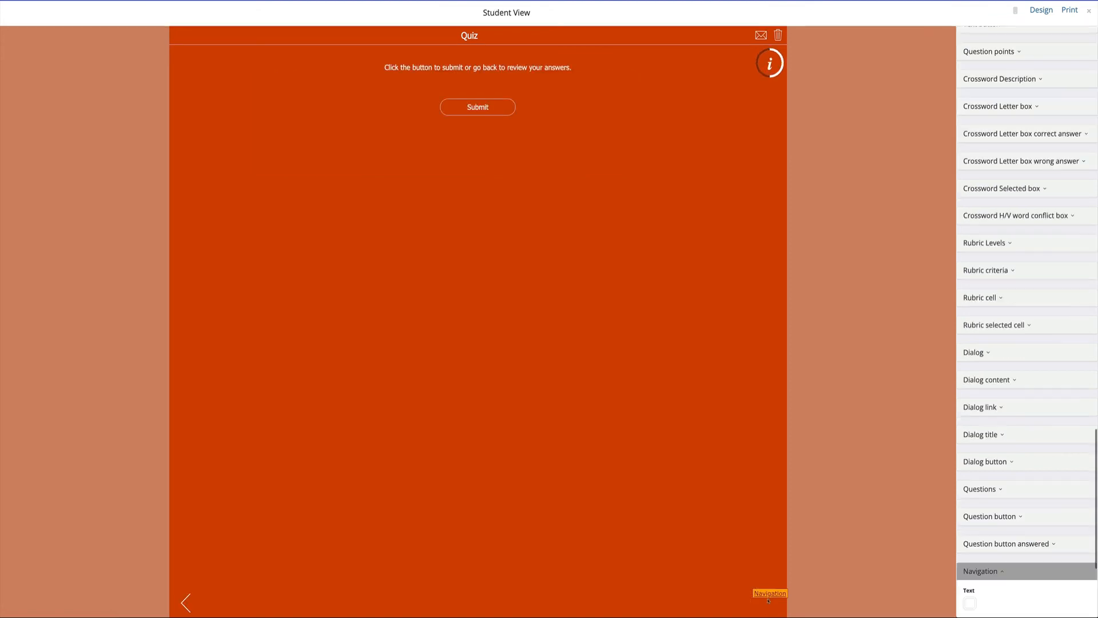
mouse_move(478, 107)
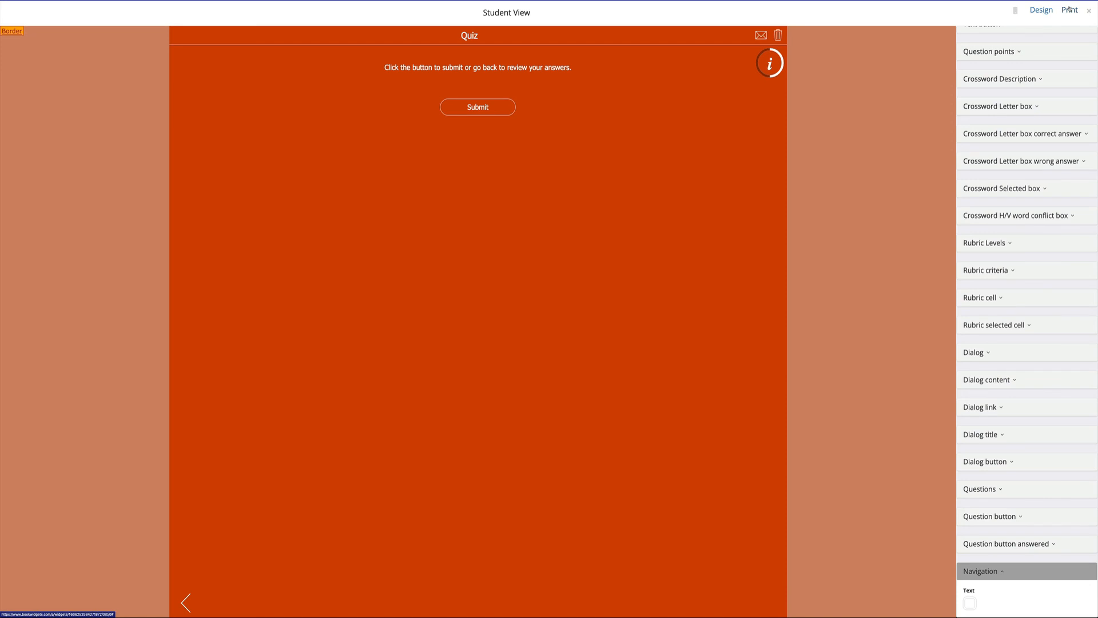
Print the orange-themed quiz, then dismiss the print dialog to return to question 1
left_click(1070, 9)
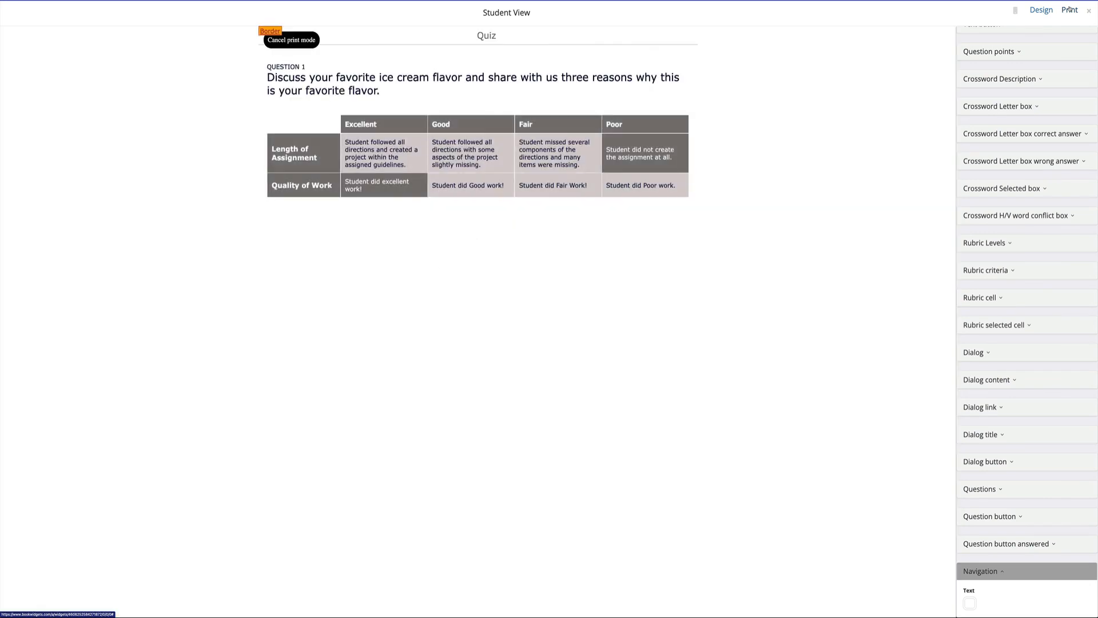
left_click(1069, 11)
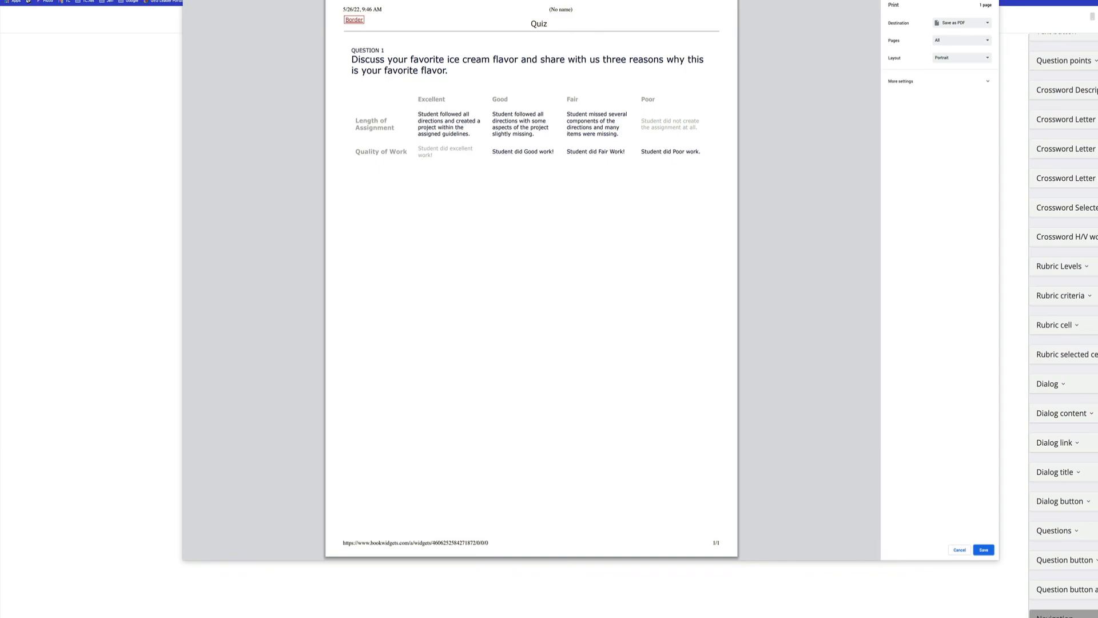
left_click(959, 550)
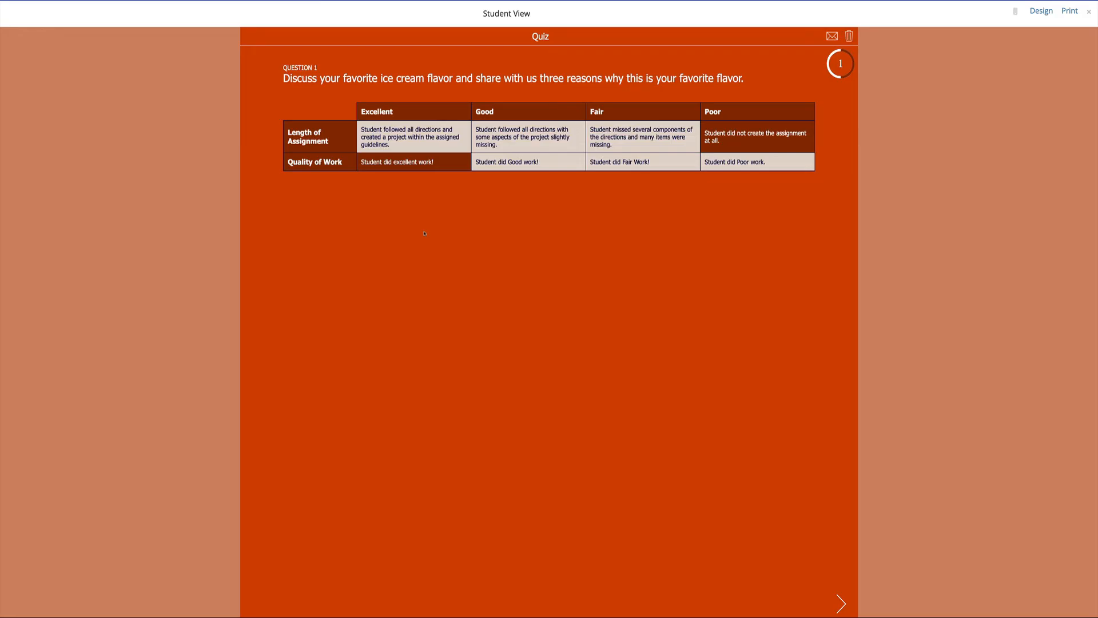